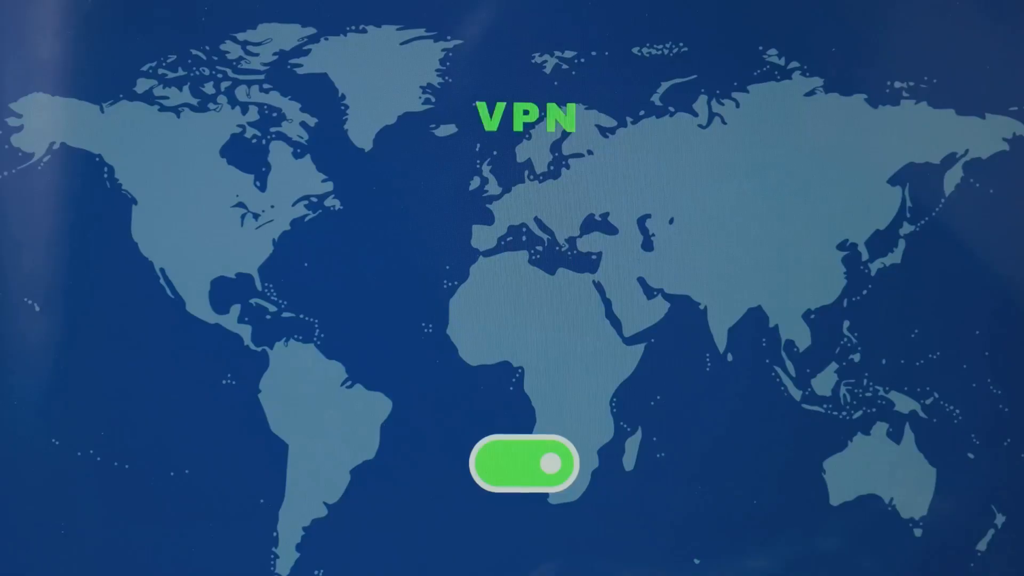
click(527, 468)
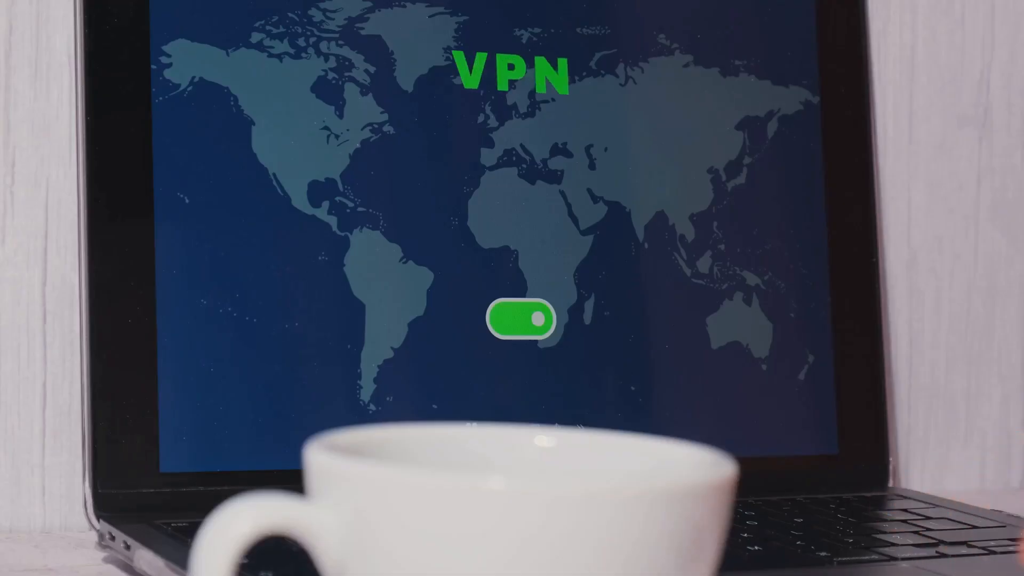
click(522, 320)
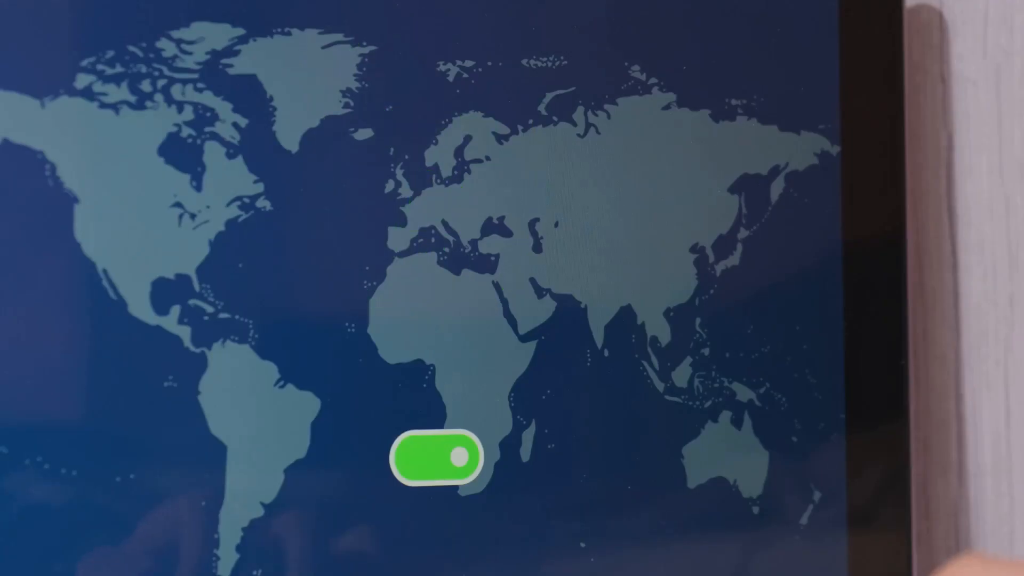
click(436, 456)
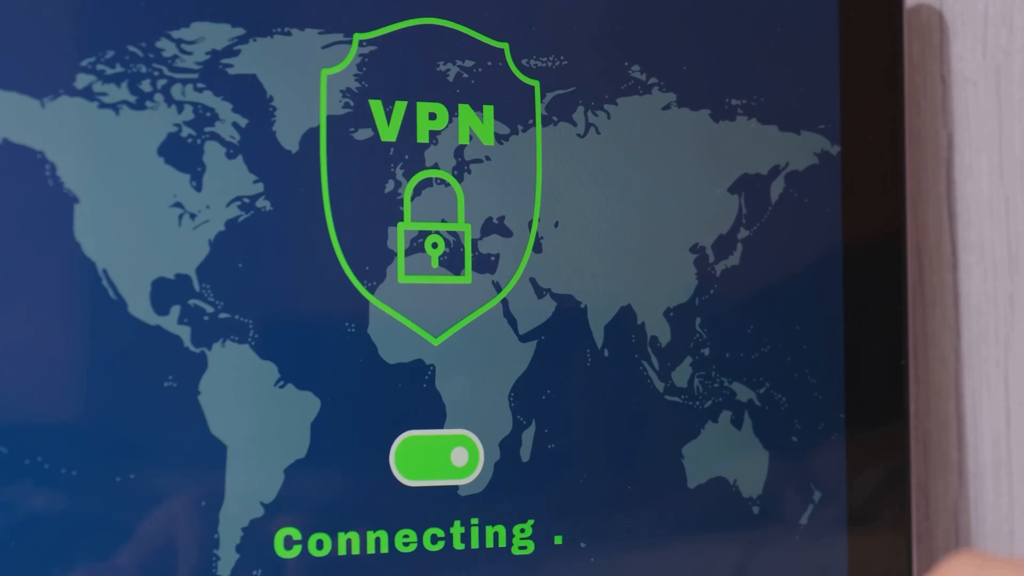